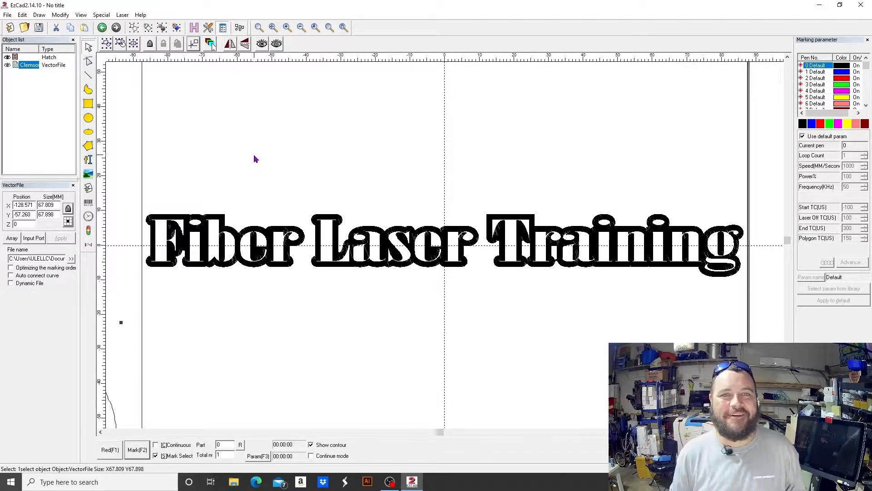
pyautogui.moveTo(341, 154)
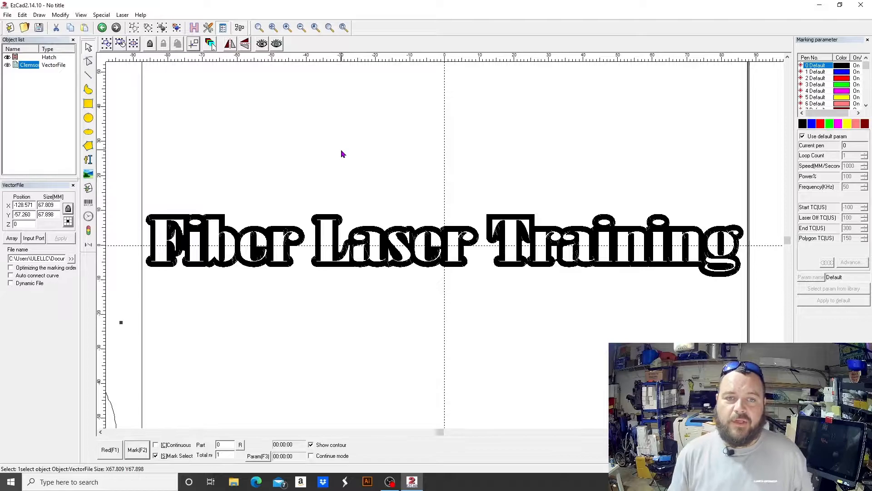
pyautogui.moveTo(450, 178)
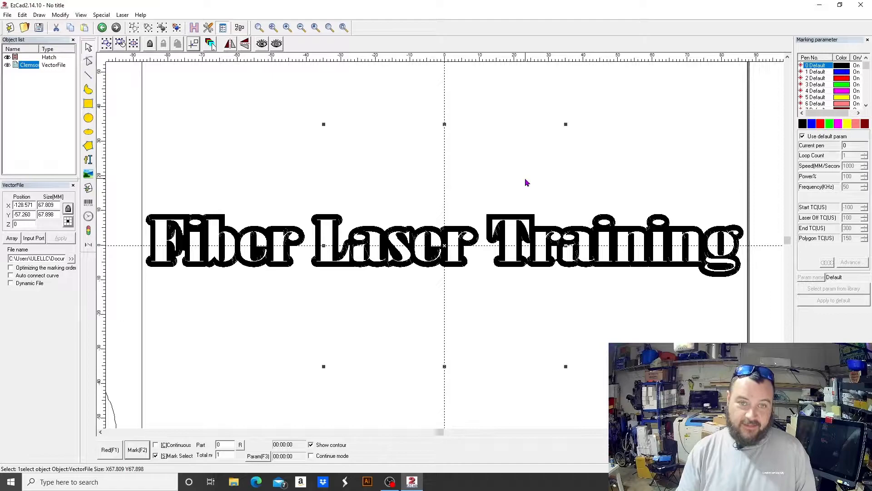
# Delete the hatched Fiber Laser Training text object from the design
pyautogui.click(120, 44)
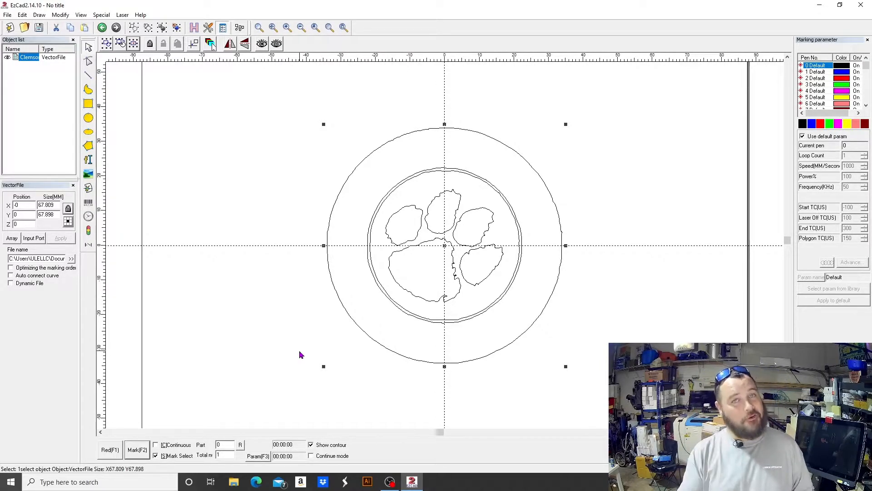
pyautogui.moveTo(390, 335)
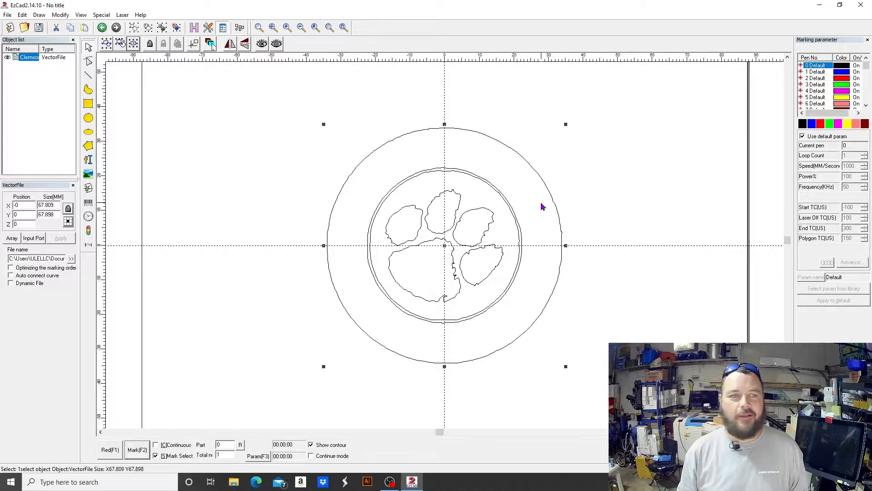
pyautogui.moveTo(359, 178)
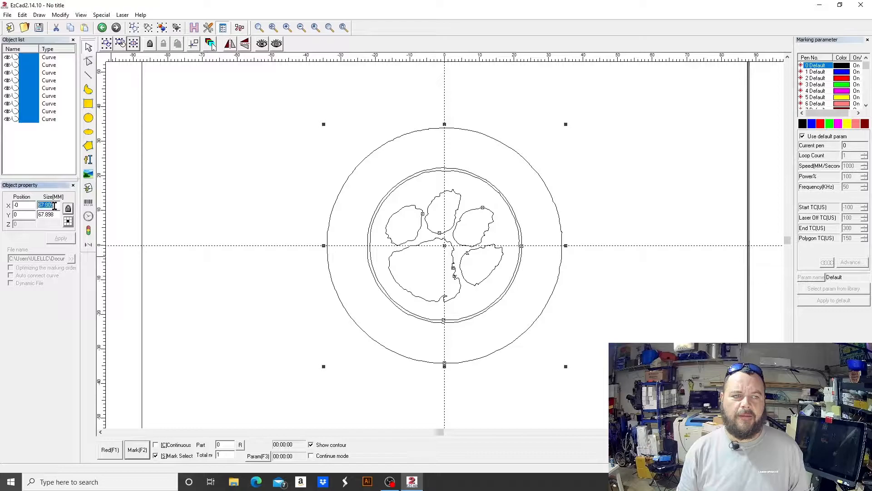
# Scale the coin design down to size 30 and select the paw print curves
pyautogui.write('30')
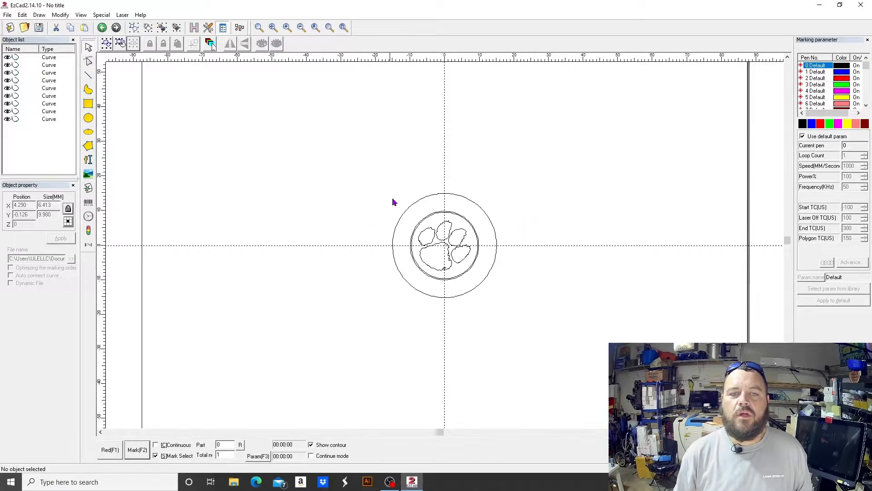
pyautogui.moveTo(393, 202); pyautogui.dragTo(500, 275)
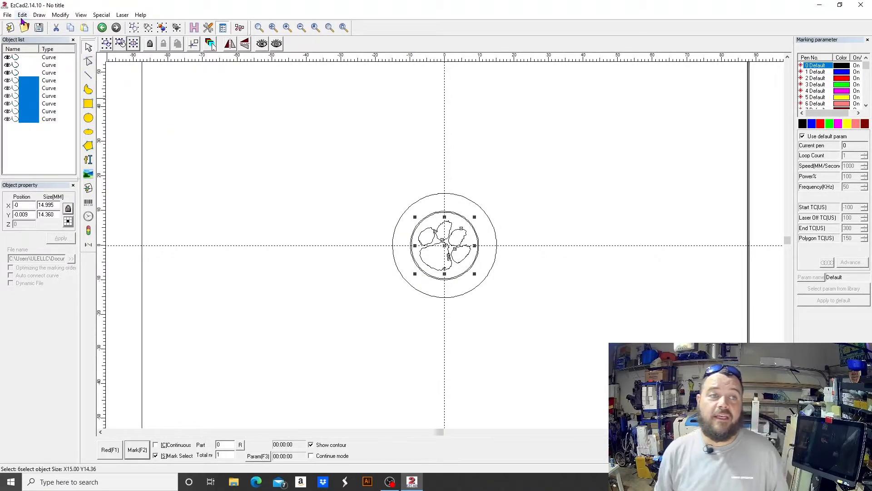
# Bring up Edit > Offset for the paw curves and move the dialog aside
pyautogui.click(22, 14)
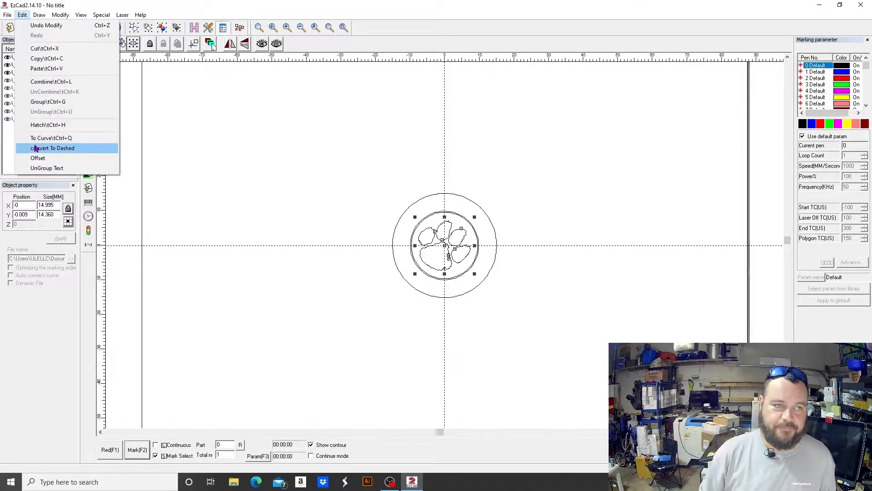
pyautogui.moveTo(22, 15)
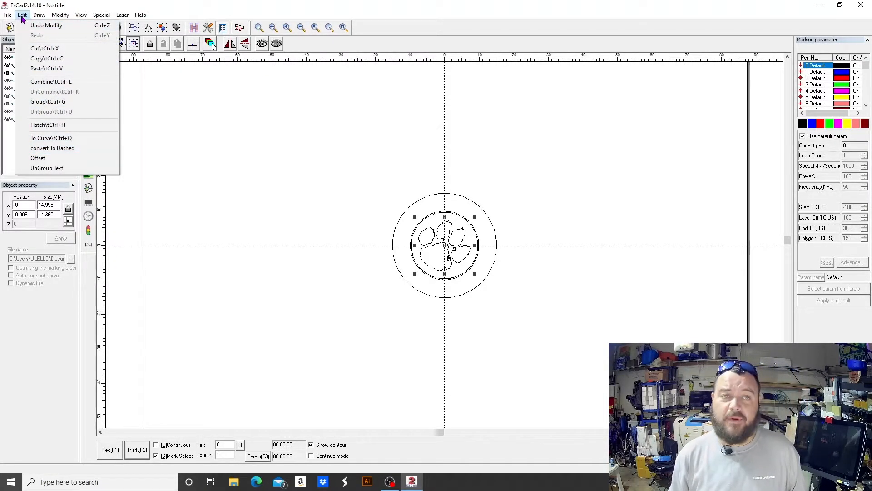
pyautogui.moveTo(38, 158)
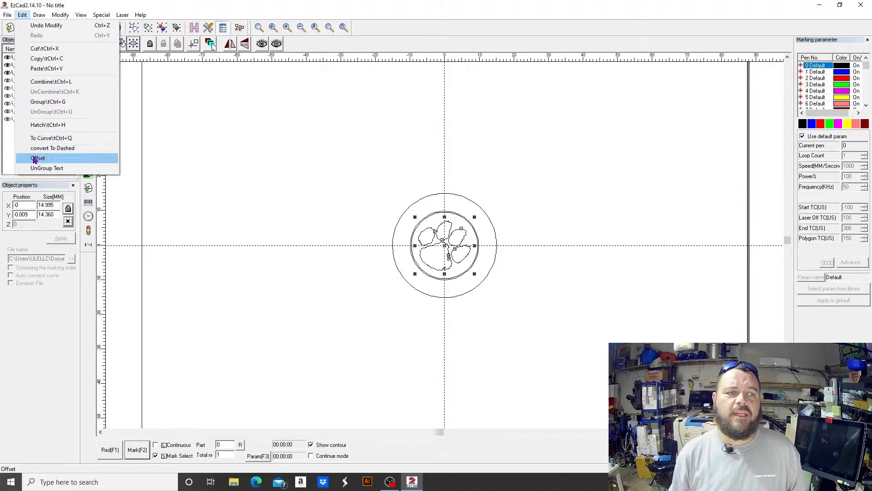
pyautogui.click(38, 158)
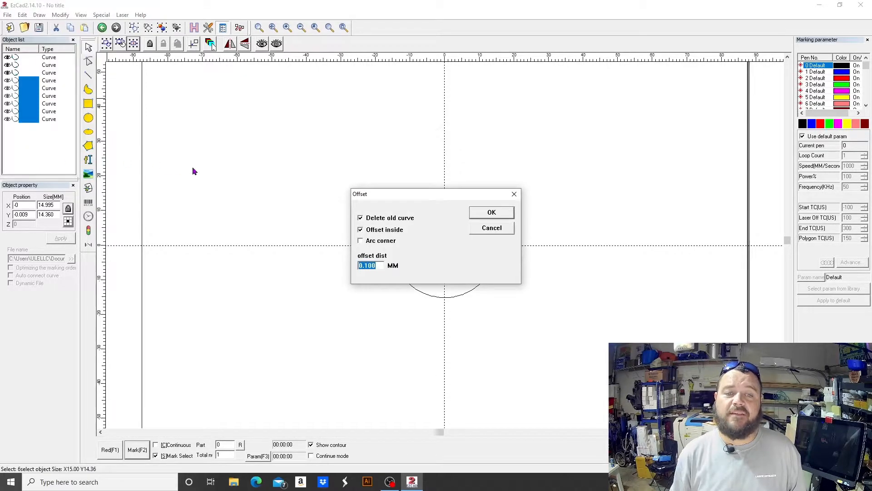
pyautogui.moveTo(255, 180)
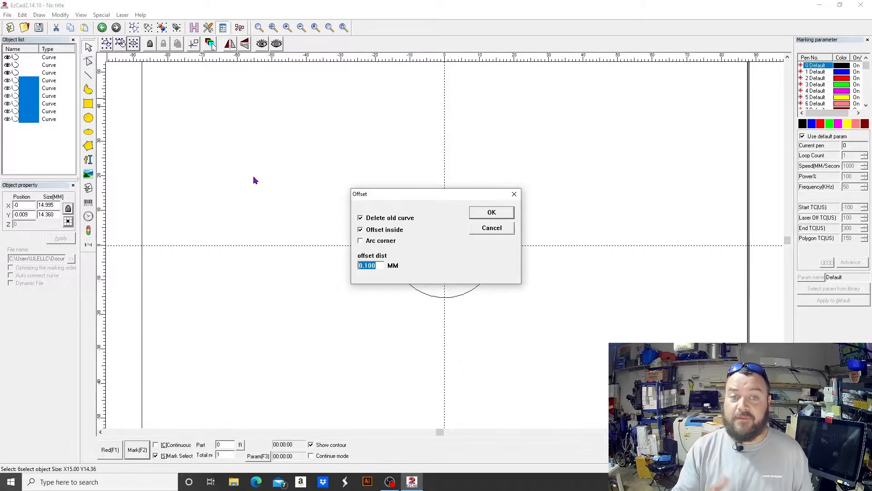
pyautogui.moveTo(417, 179)
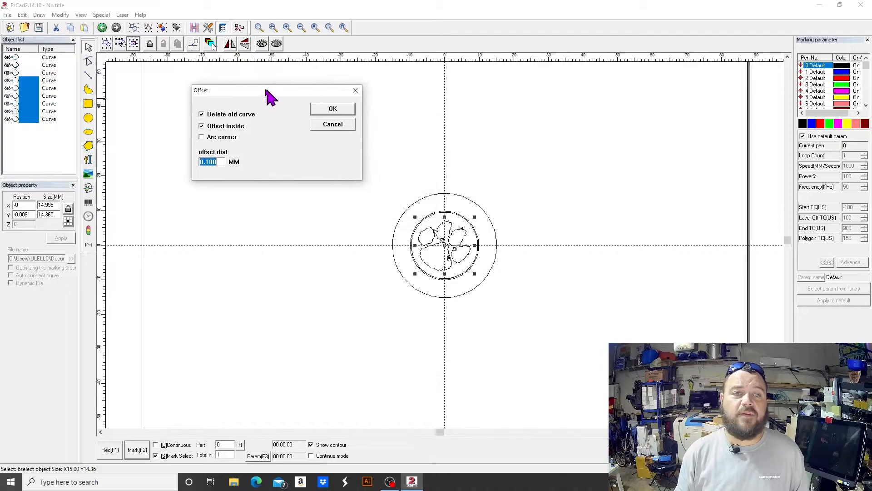
pyautogui.moveTo(272, 90); pyautogui.dragTo(225, 91)
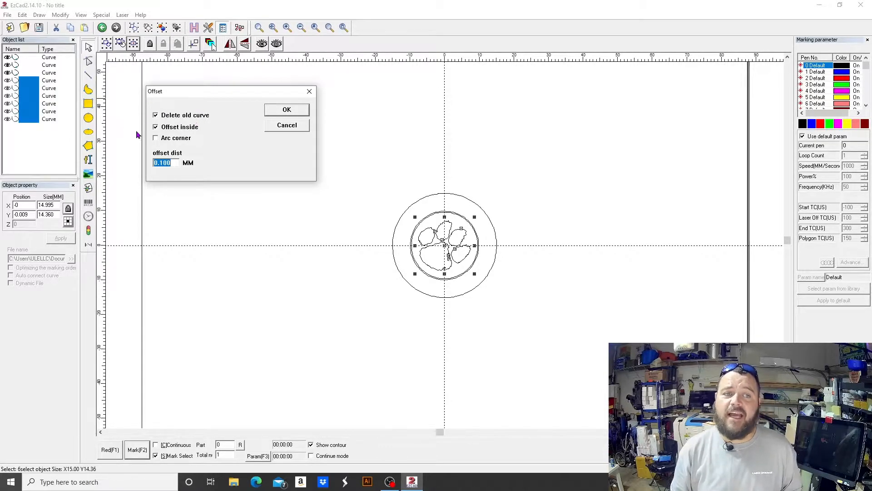
pyautogui.moveTo(196, 158)
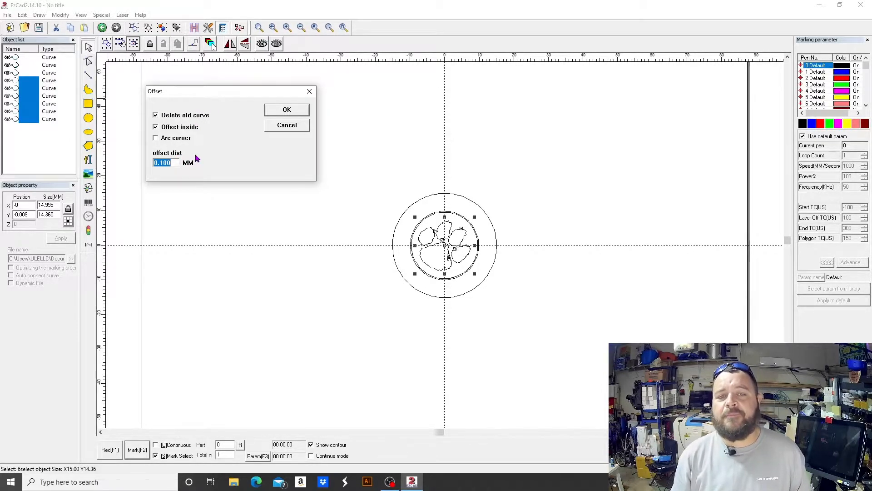
pyautogui.moveTo(230, 182)
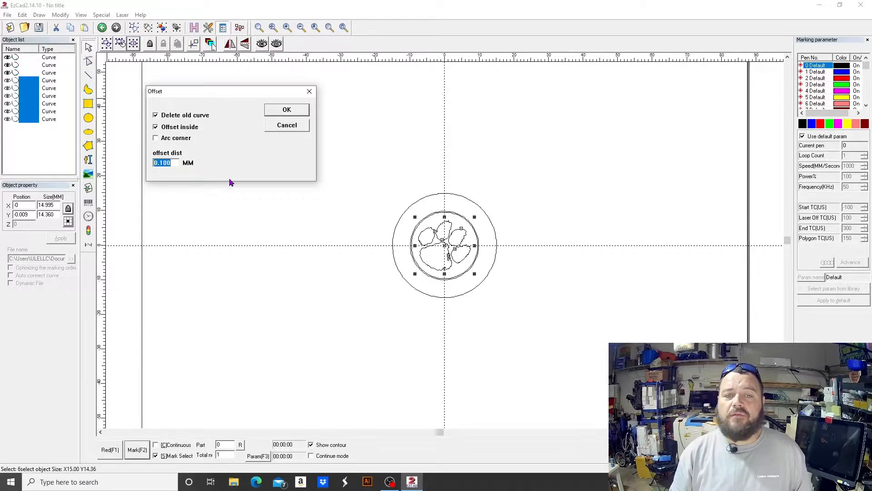
pyautogui.moveTo(445, 249)
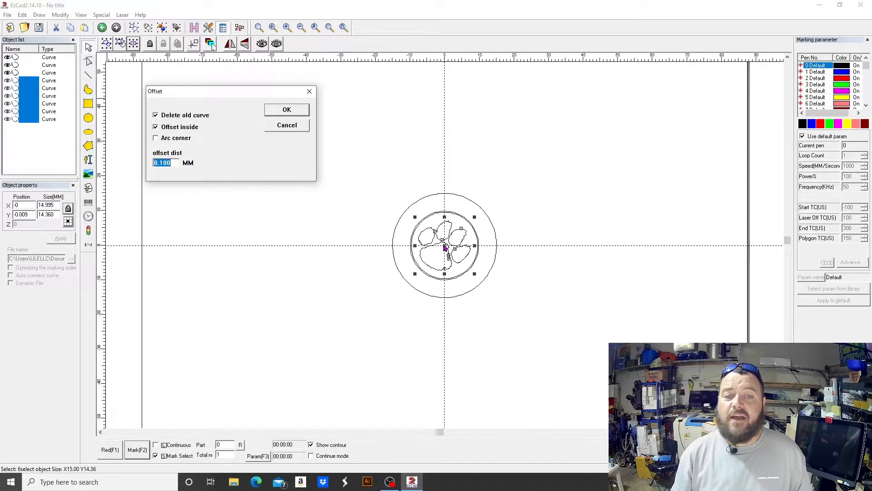
pyautogui.moveTo(455, 267)
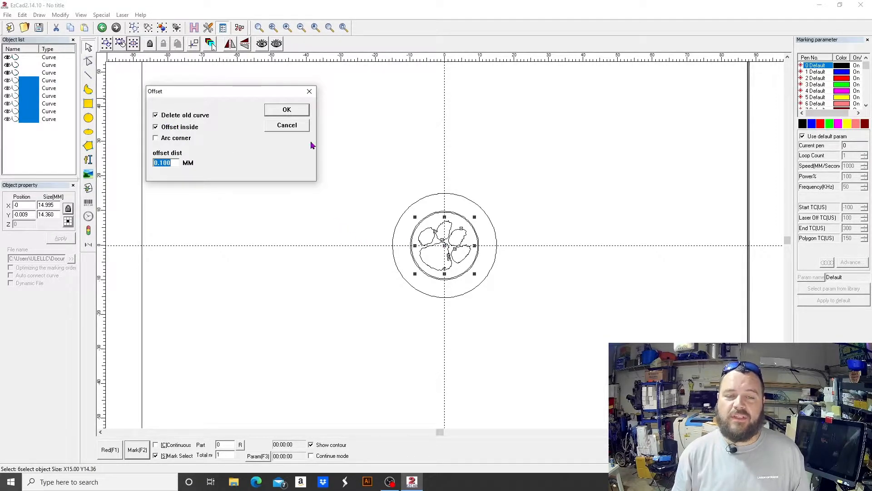
pyautogui.moveTo(452, 232)
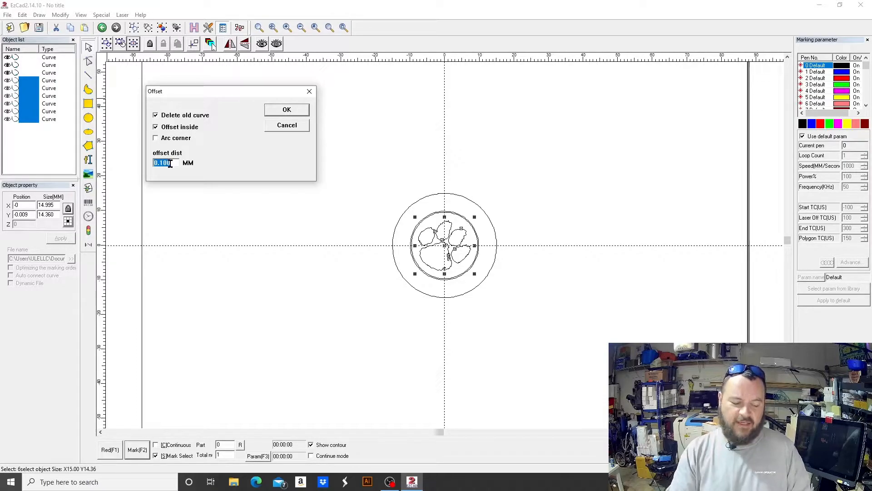
# Offset the paw 1 mm inside while keeping the original curves, and apply it
pyautogui.write('1')
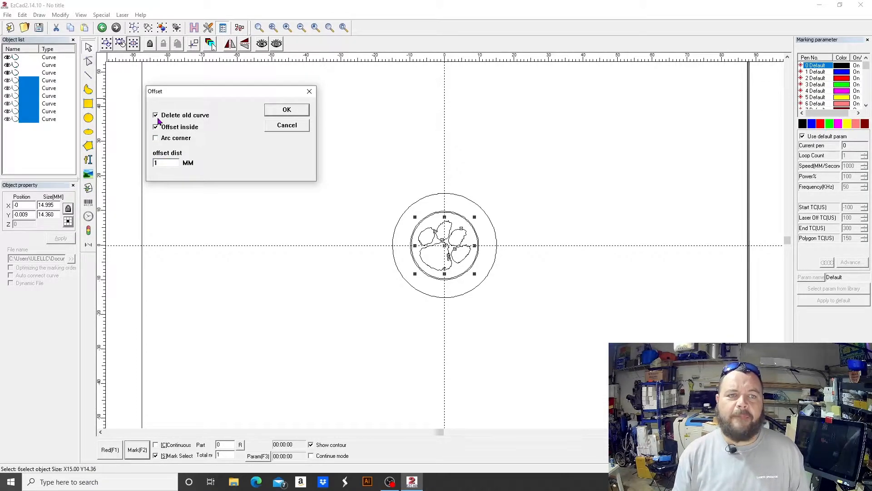
pyautogui.click(155, 116)
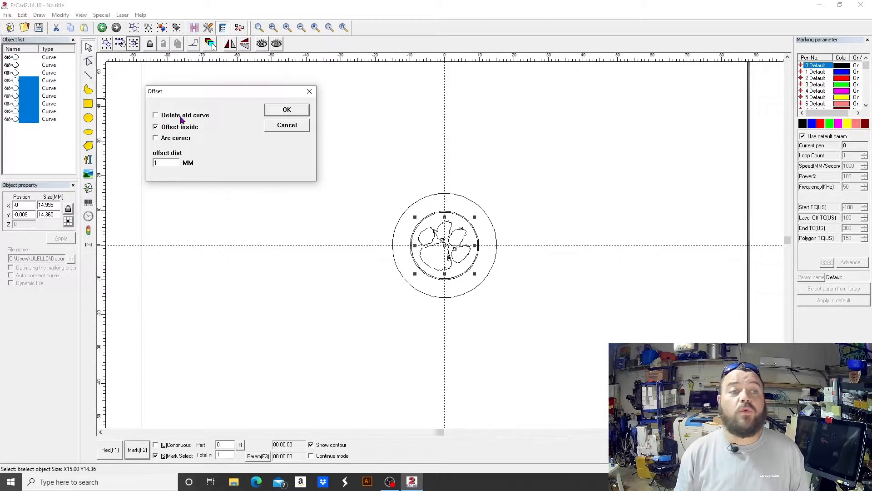
pyautogui.moveTo(207, 137)
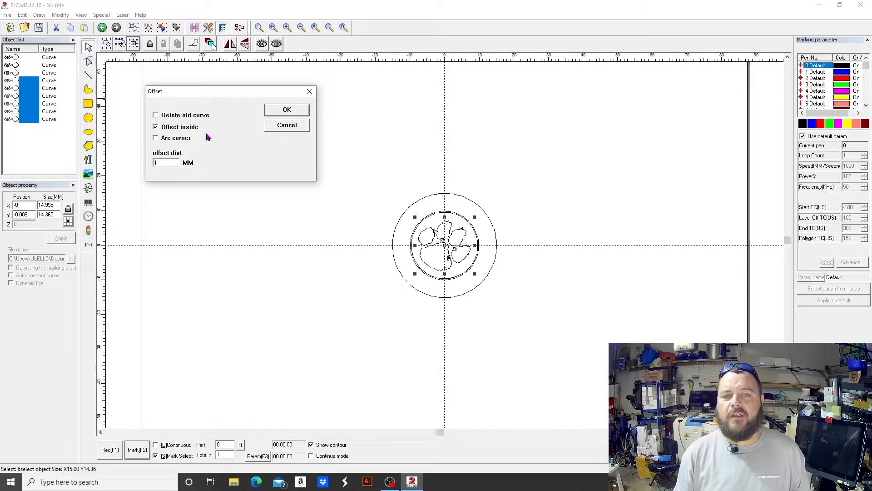
pyautogui.moveTo(165, 146)
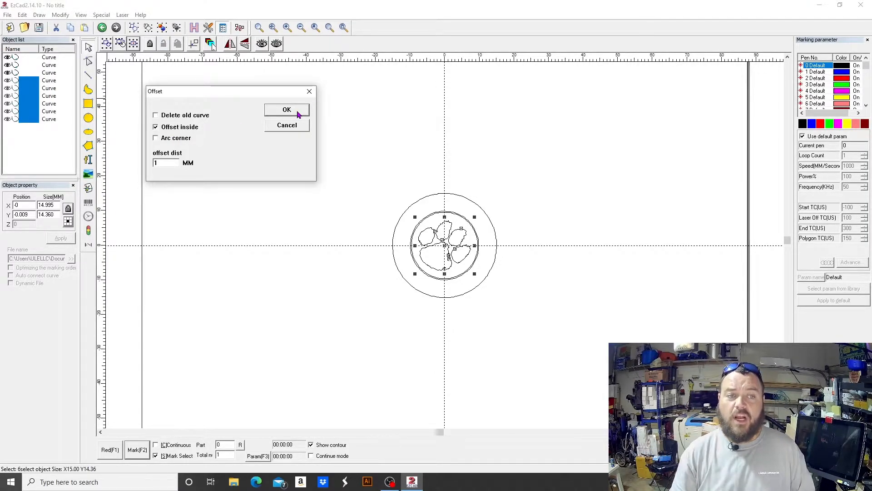
pyautogui.click(286, 109)
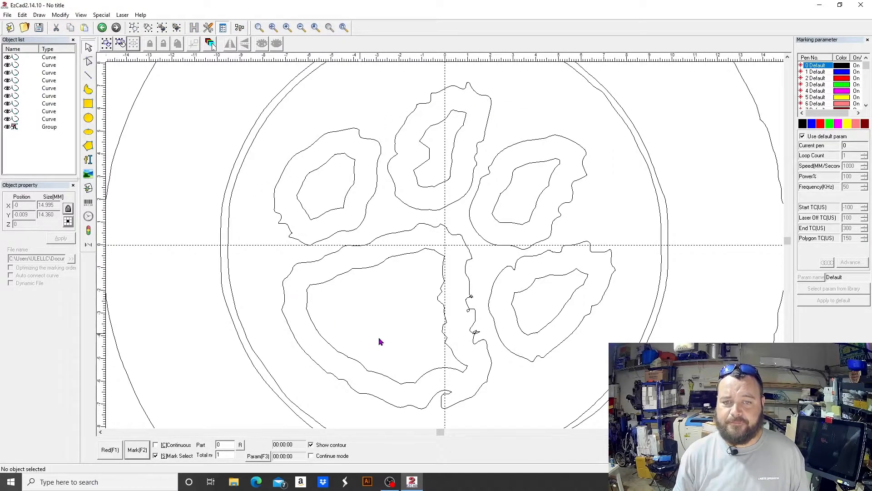
pyautogui.moveTo(479, 345)
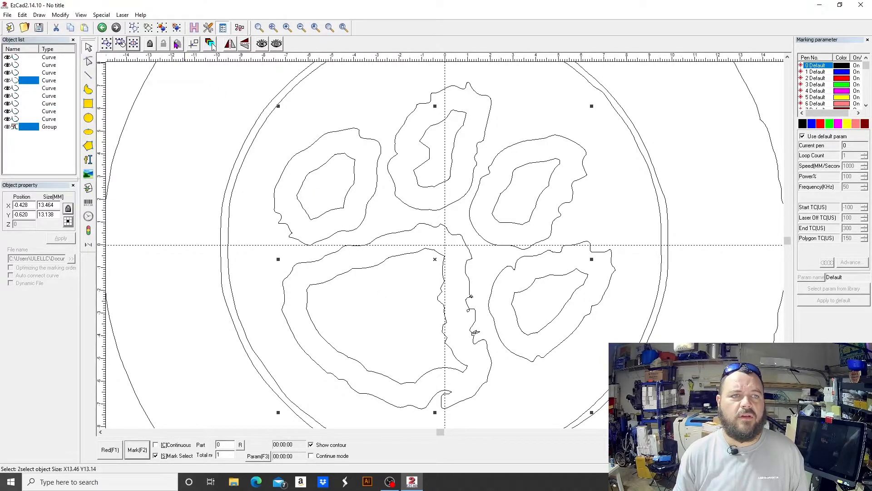
pyautogui.moveTo(286, 117)
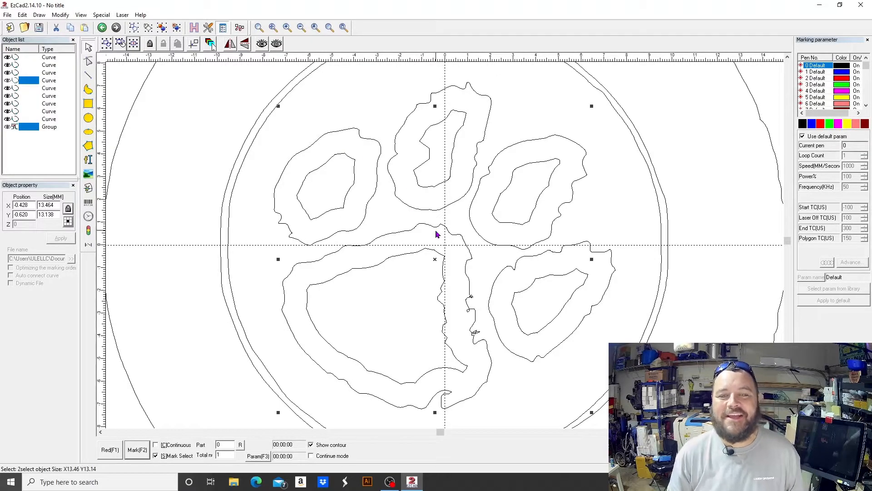
pyautogui.moveTo(376, 220)
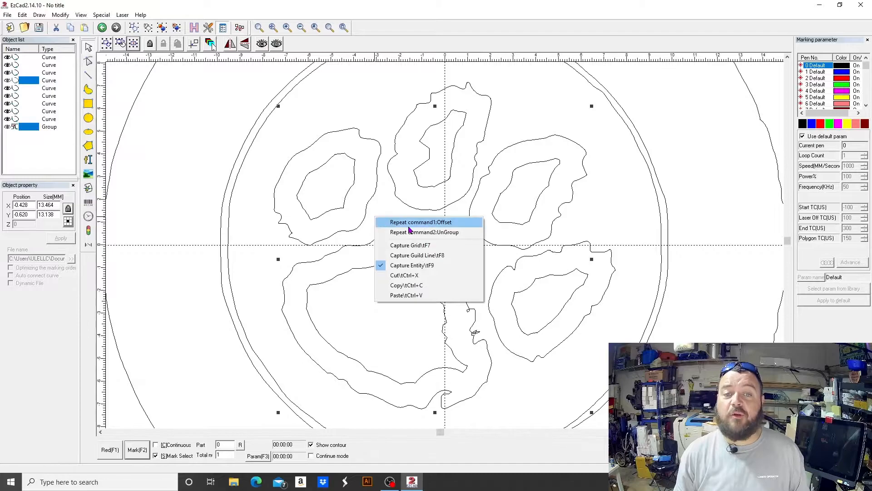
pyautogui.click(424, 222)
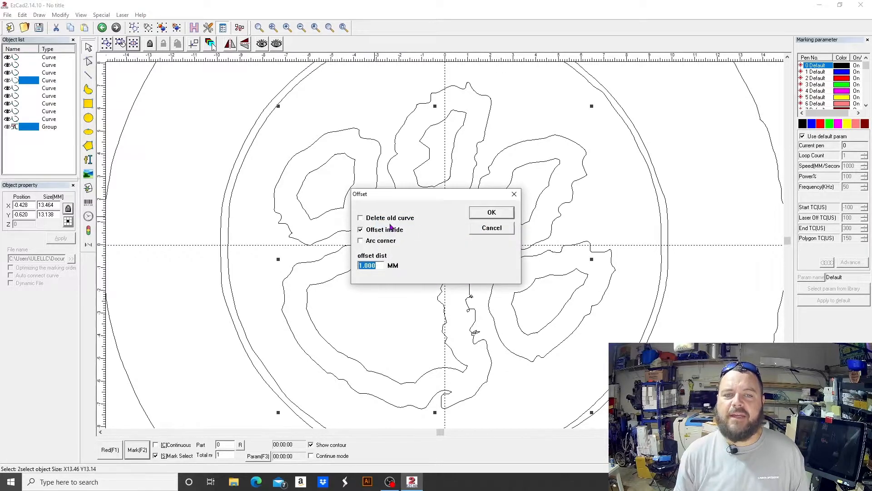
pyautogui.click(361, 217)
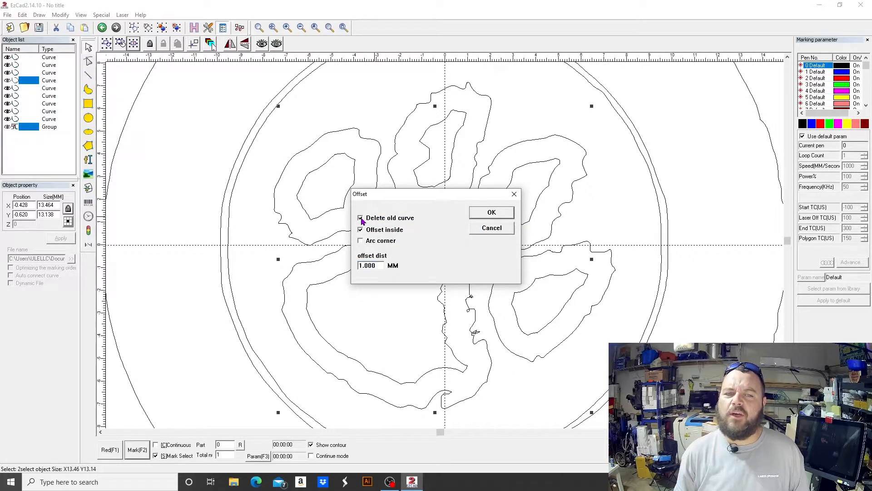
pyautogui.moveTo(461, 243)
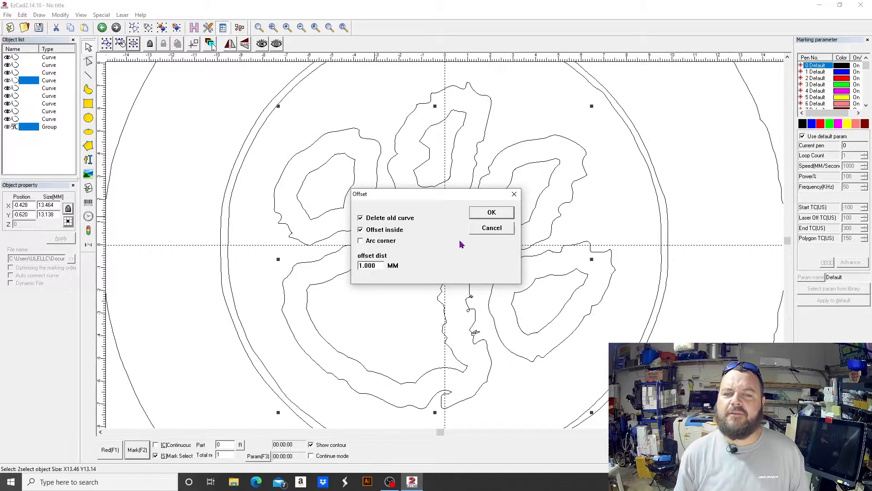
pyautogui.click(491, 211)
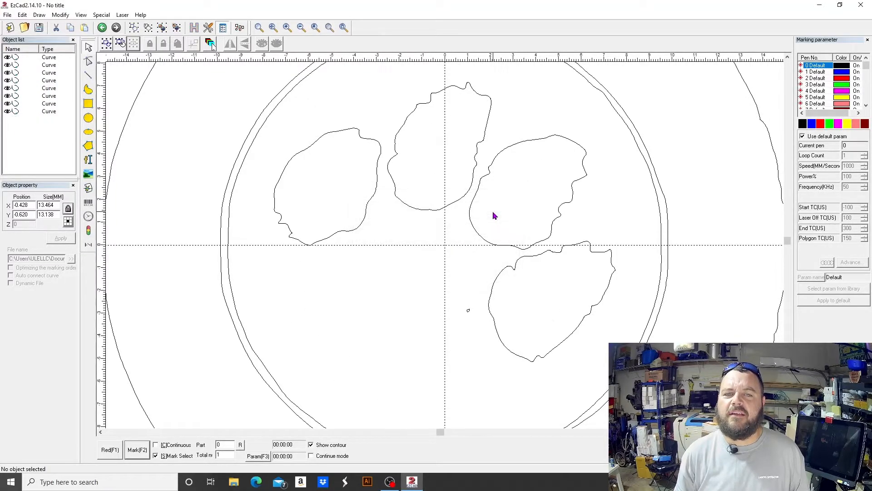
pyautogui.moveTo(192, 140)
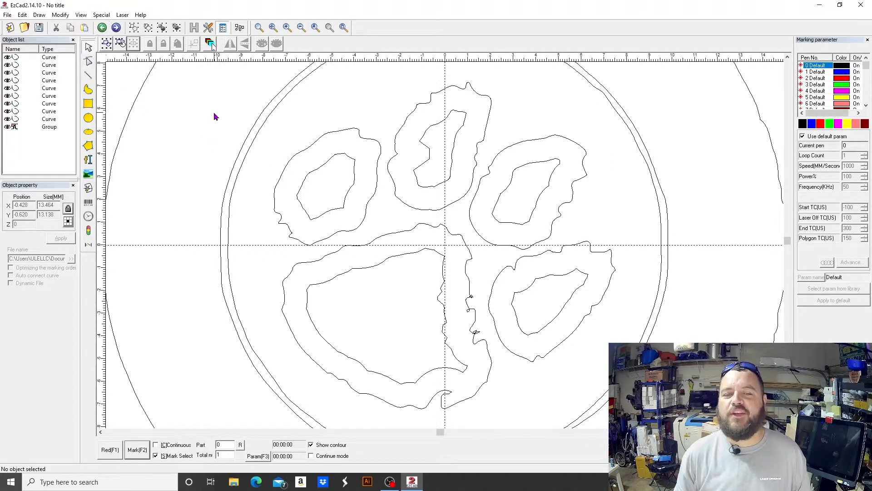
pyautogui.moveTo(401, 324)
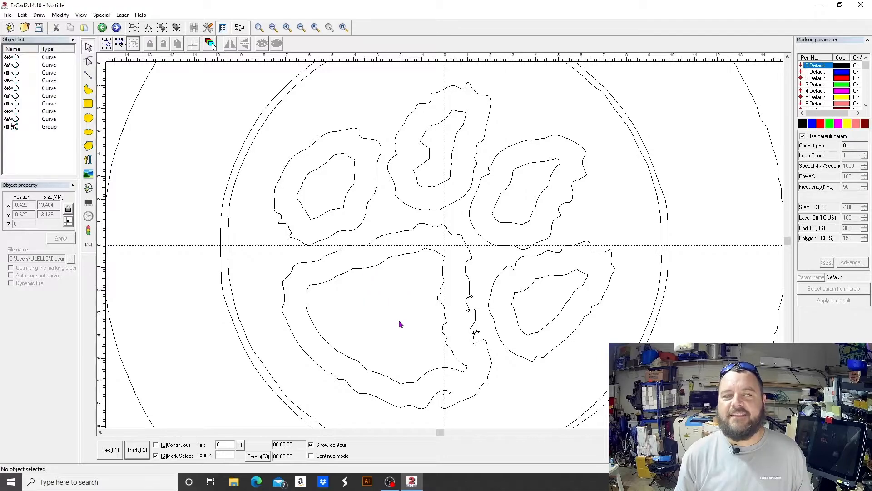
pyautogui.moveTo(444, 351)
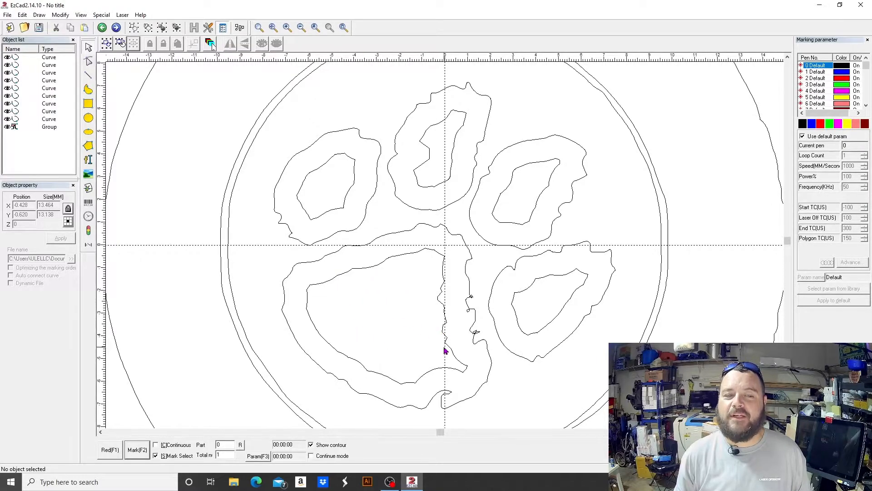
pyautogui.moveTo(439, 278)
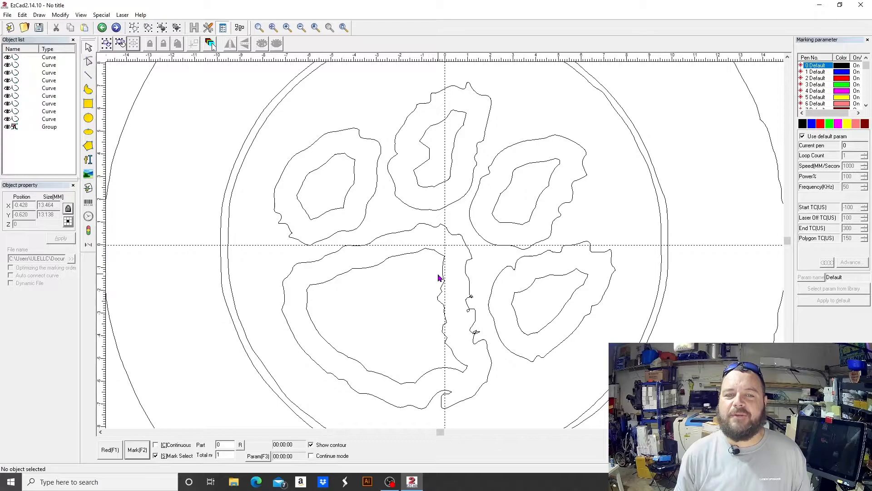
pyautogui.moveTo(238, 84)
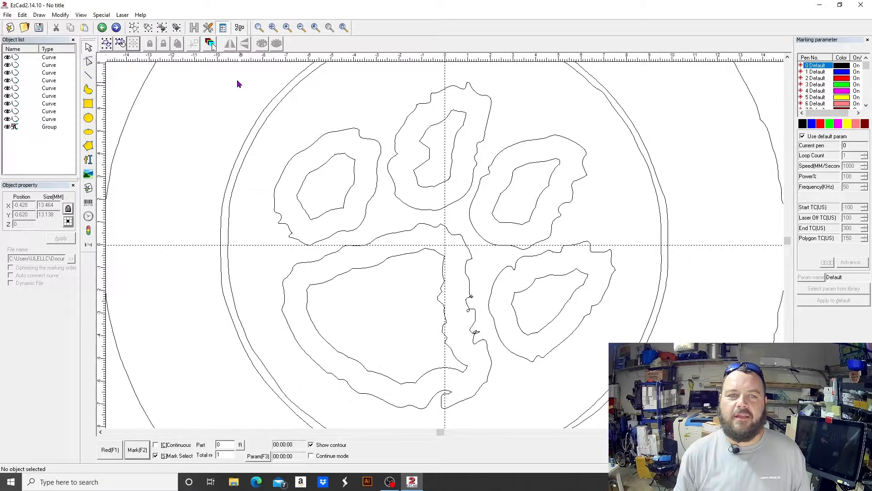
pyautogui.moveTo(238, 83); pyautogui.dragTo(527, 236)
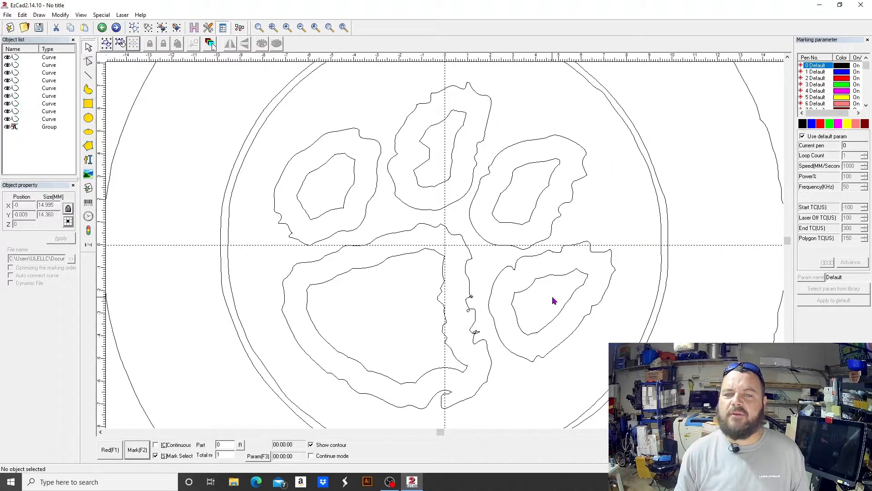
pyautogui.moveTo(343, 214)
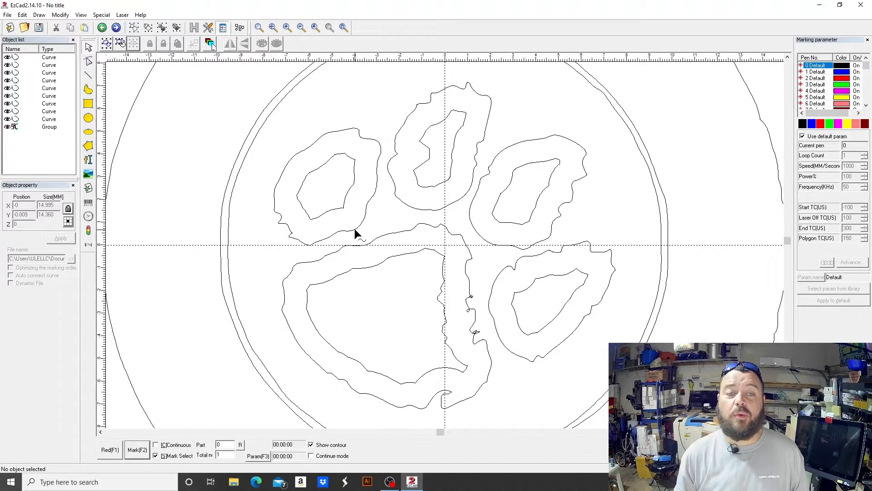
pyautogui.click(325, 186)
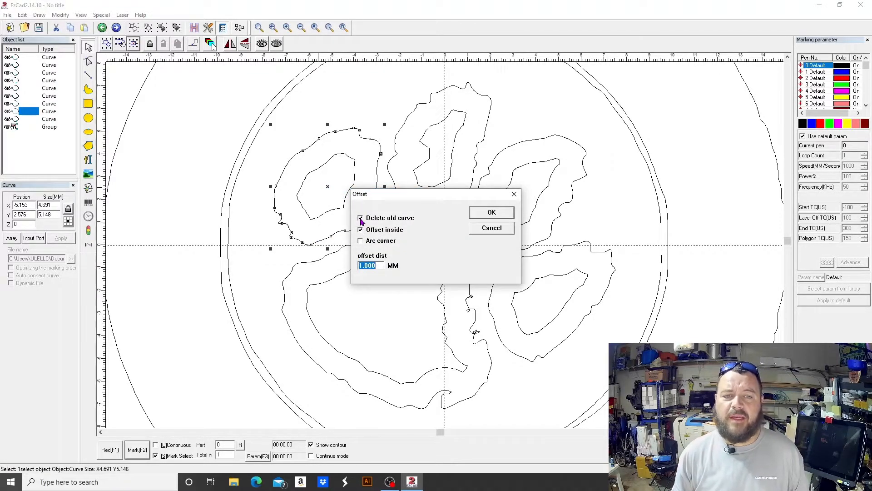
pyautogui.click(360, 217)
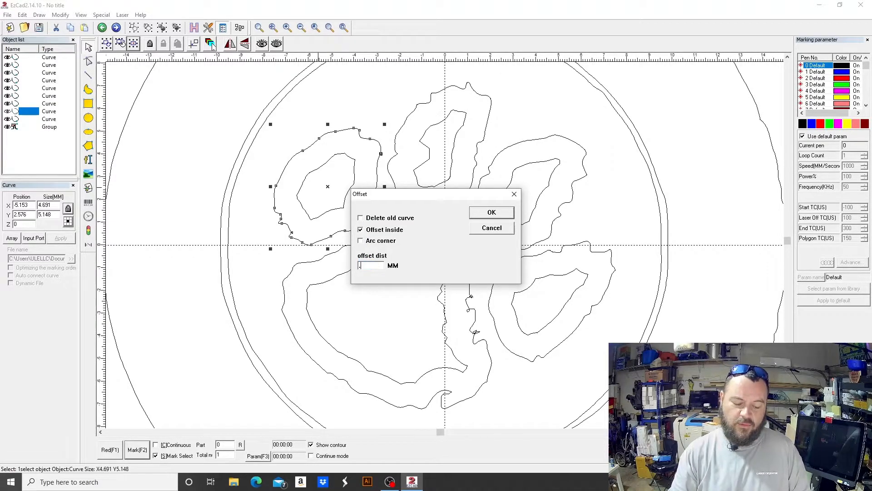
pyautogui.write('5')
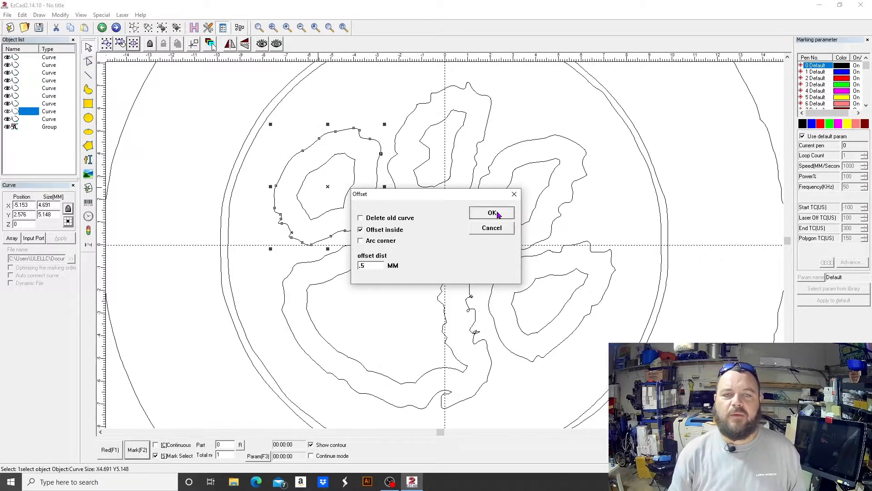
pyautogui.click(491, 212)
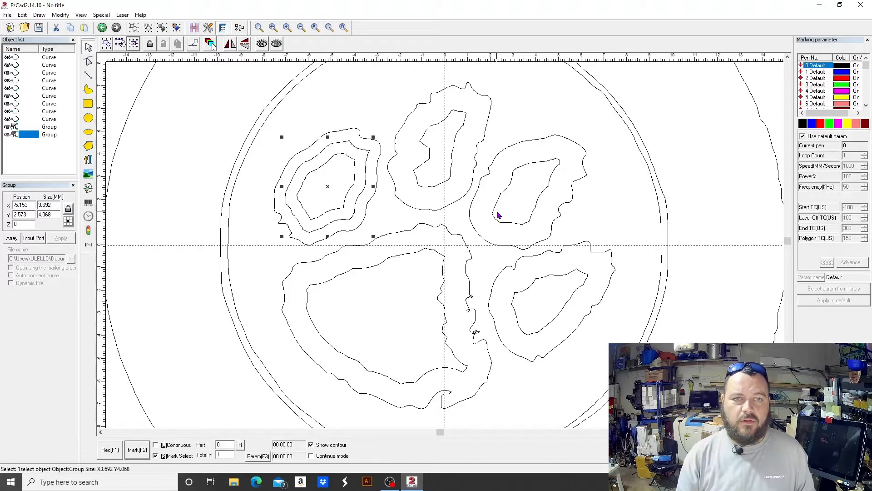
pyautogui.moveTo(343, 185)
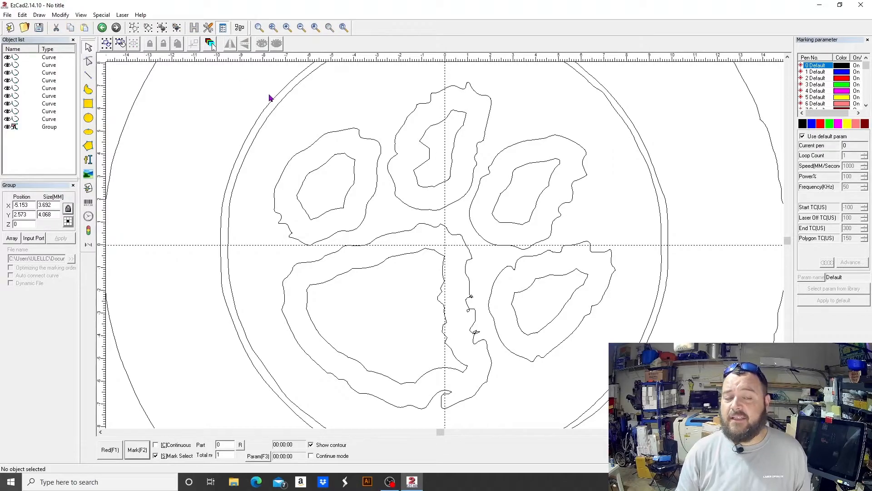
# Reselect the upper-left toe's outer outline and reopen its Offset settings
pyautogui.click(333, 139)
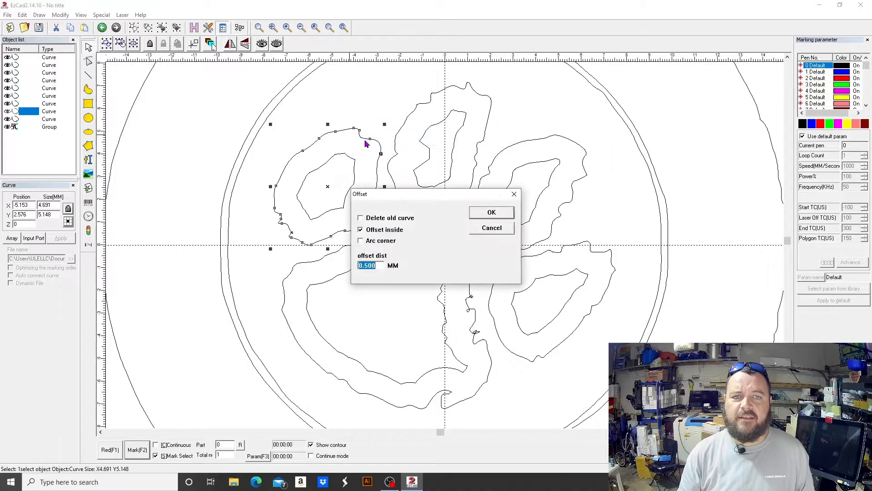
pyautogui.click(491, 211)
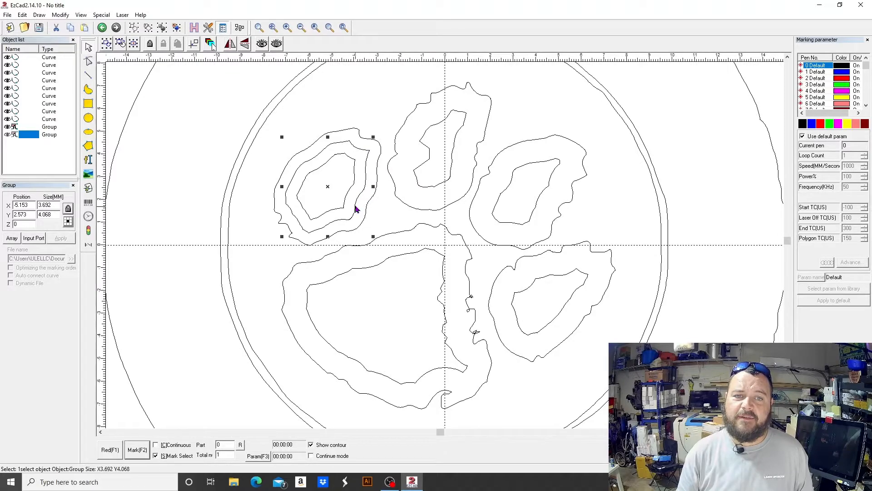
pyautogui.moveTo(359, 178)
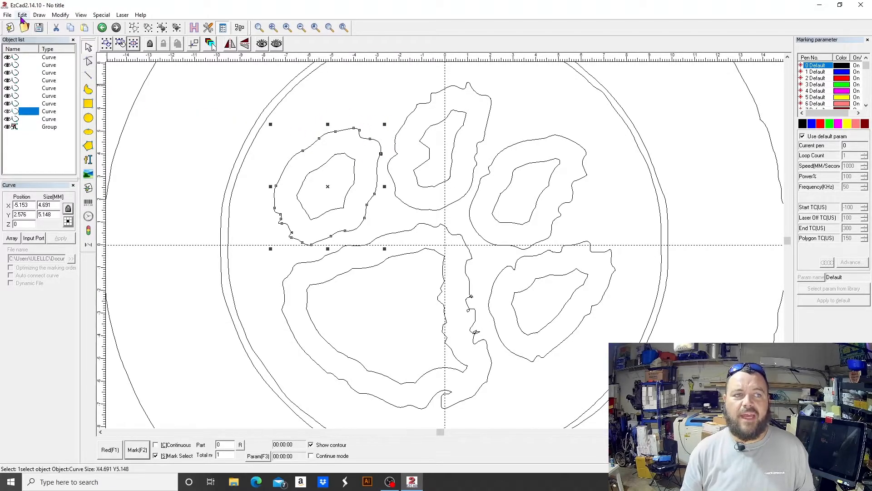
pyautogui.click(37, 158)
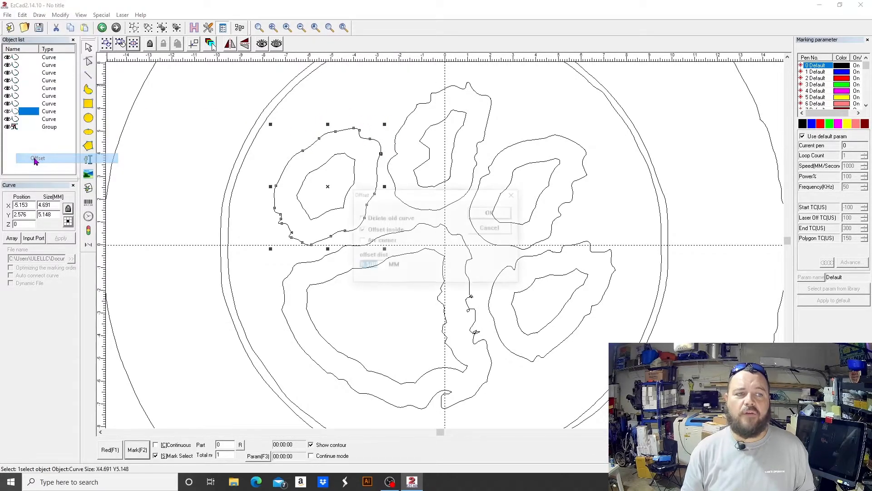
# Toggle Offset inside in the toe's Offset dialog and back the change out
pyautogui.click(38, 158)
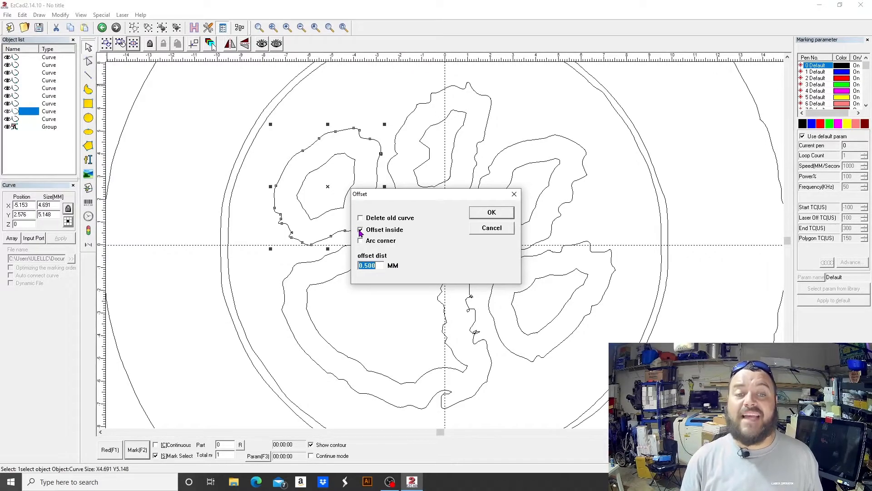
pyautogui.click(361, 229)
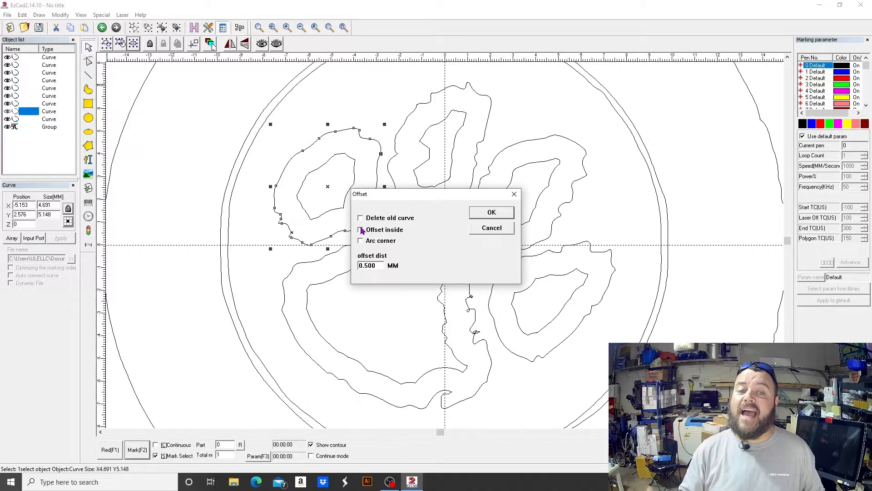
pyautogui.click(491, 212)
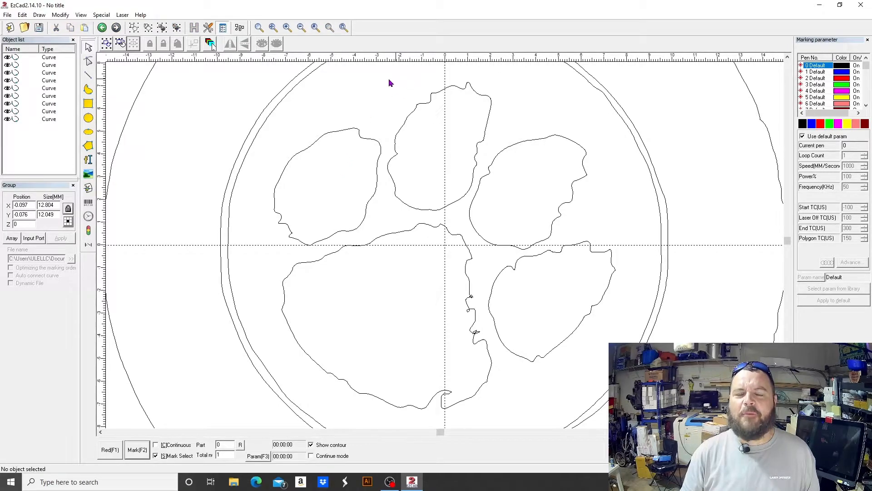
pyautogui.moveTo(390, 82); pyautogui.dragTo(310, 112)
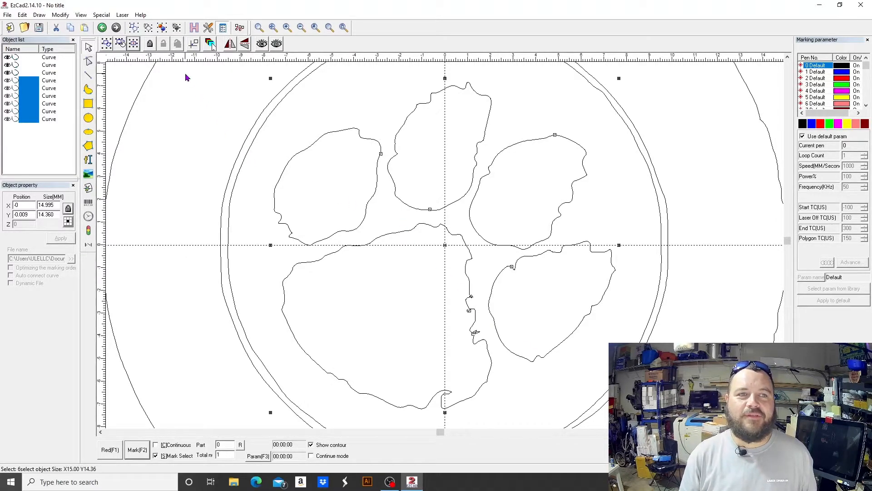
pyautogui.click(301, 27)
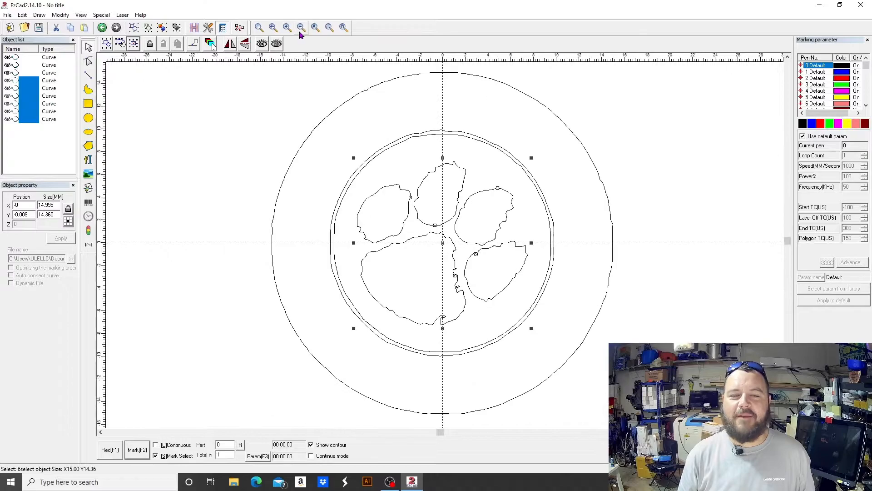
pyautogui.moveTo(638, 120)
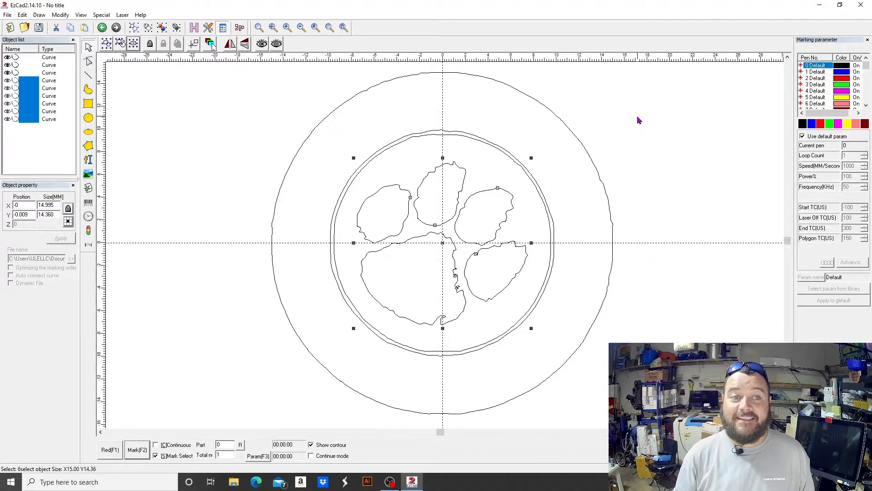
pyautogui.moveTo(266, 124)
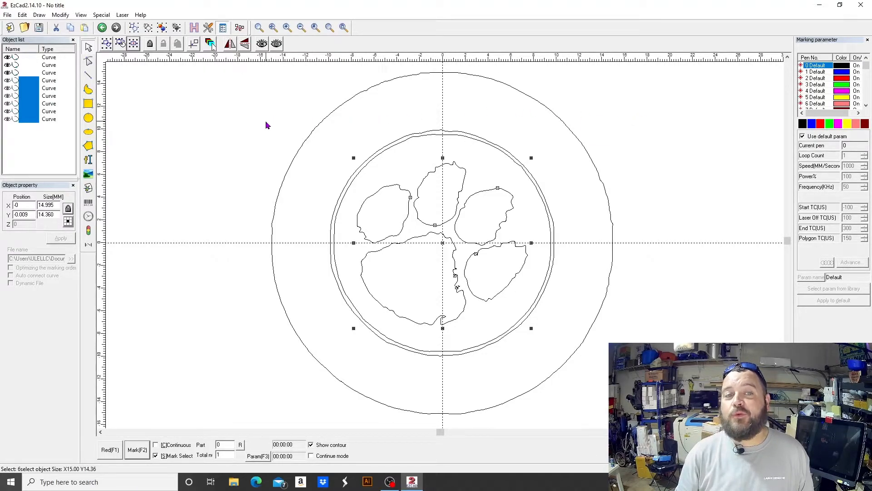
pyautogui.click(332, 145)
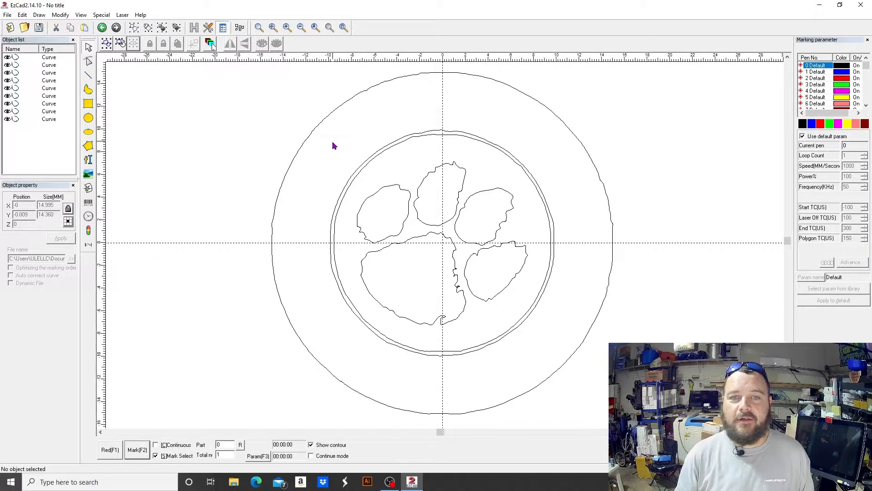
pyautogui.moveTo(334, 142); pyautogui.dragTo(539, 340)
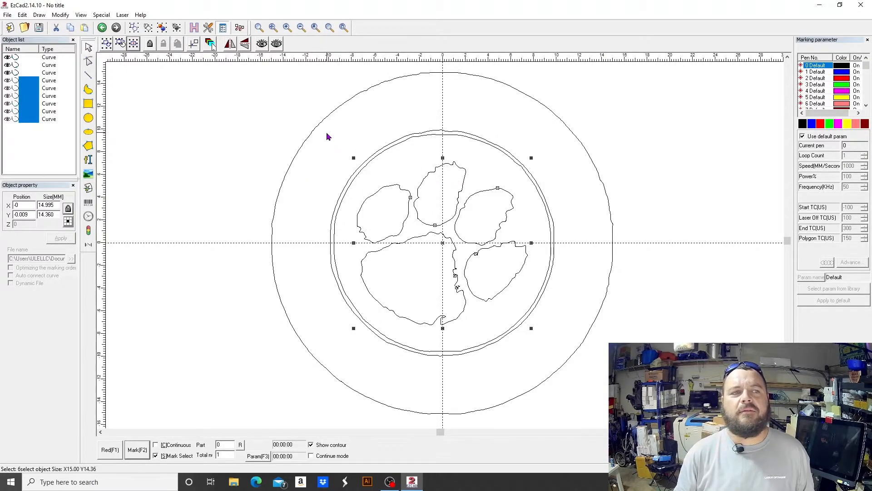
pyautogui.moveTo(328, 115)
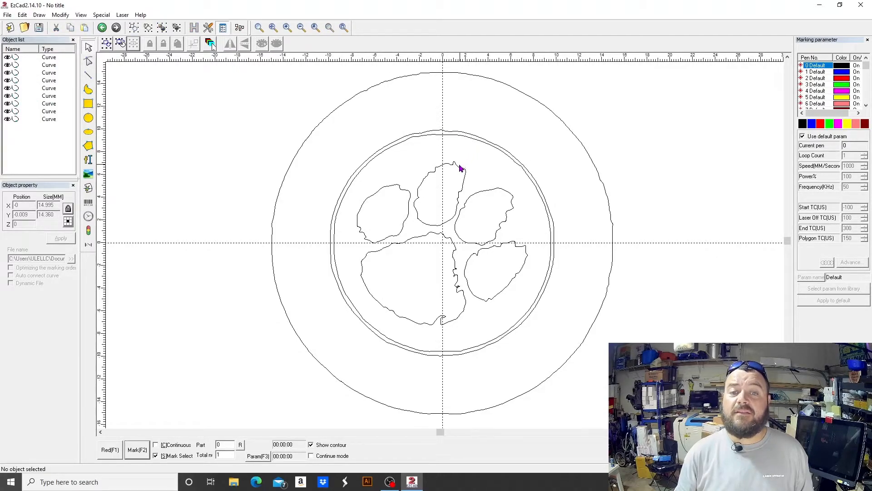
pyautogui.moveTo(459, 168); pyautogui.dragTo(395, 237)
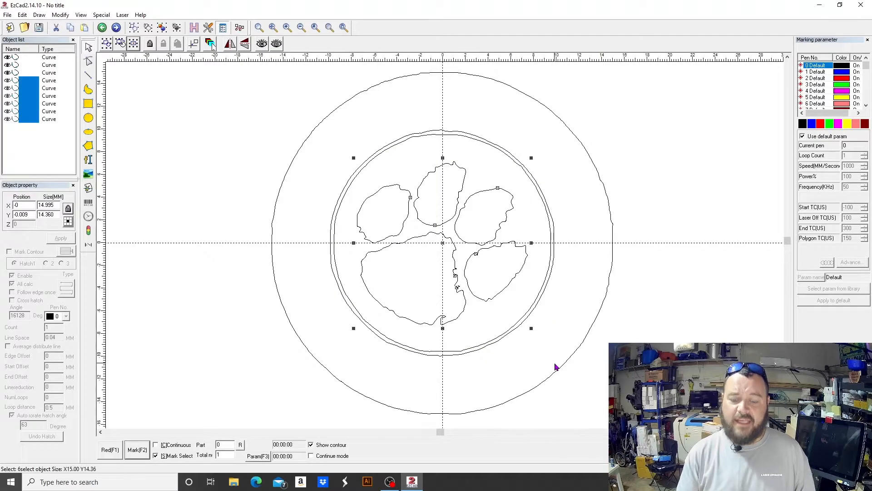
# Offset the paw curves 1 mm toward the inside via the right-click Offset command
pyautogui.rightClick(556, 366)
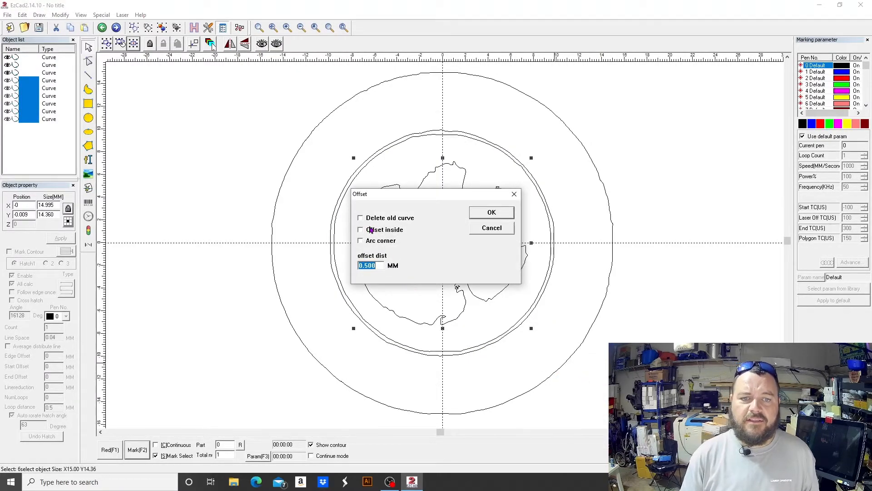
pyautogui.click(361, 229)
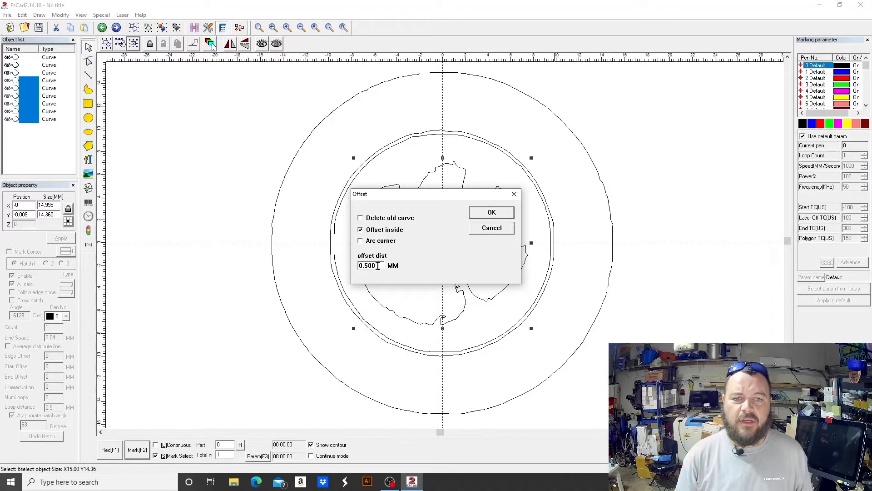
pyautogui.tripleClick(368, 265)
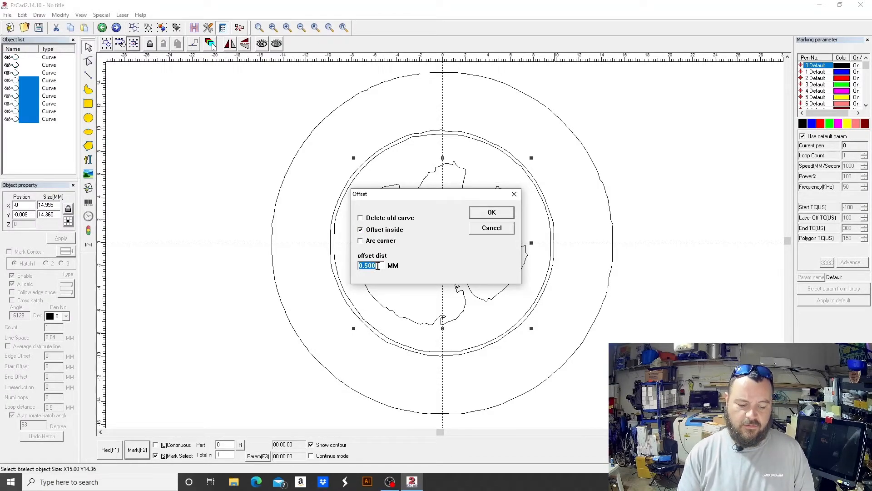
pyautogui.write('1')
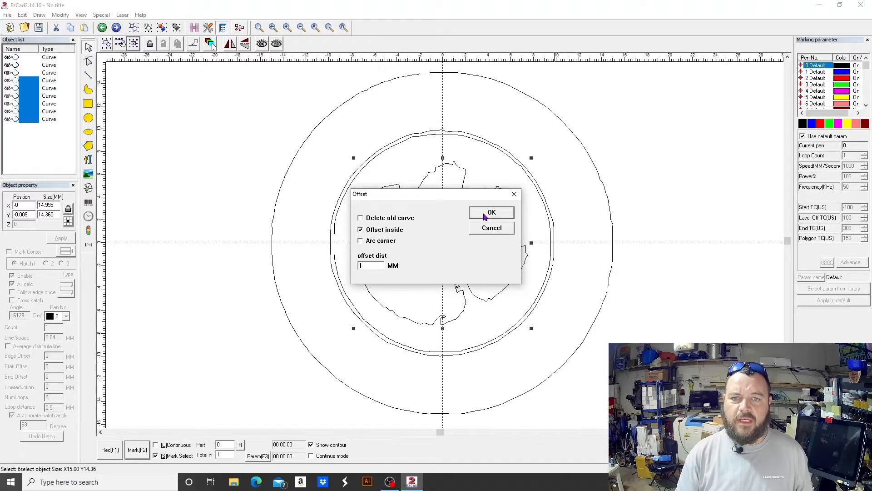
pyautogui.click(492, 213)
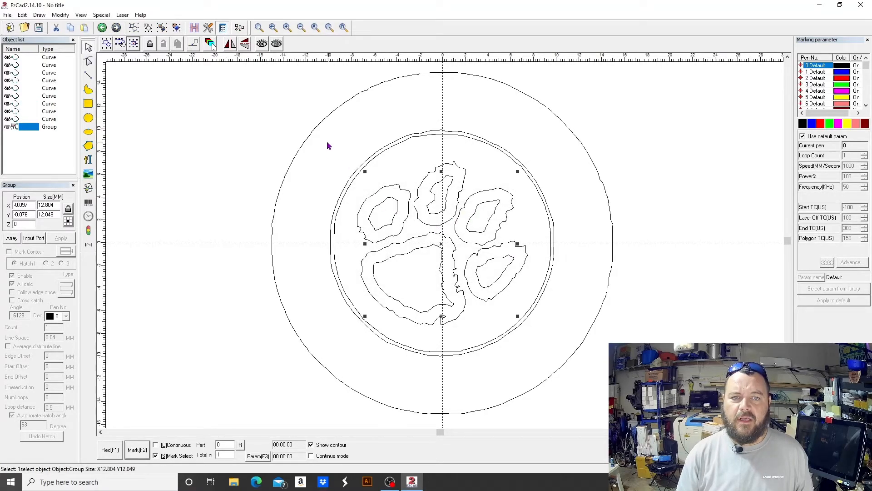
# Select the paw outlines with their insets and fill them with red hatch lines
pyautogui.moveTo(327, 143); pyautogui.dragTo(561, 343)
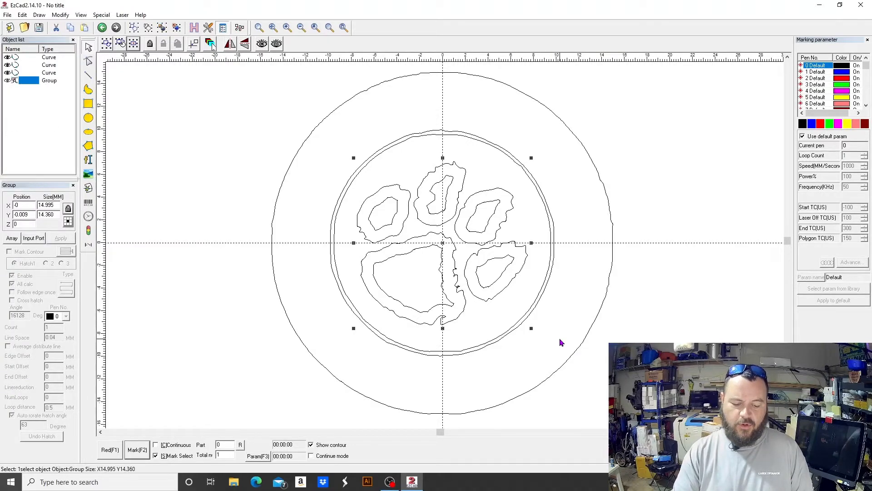
pyautogui.click(61, 237)
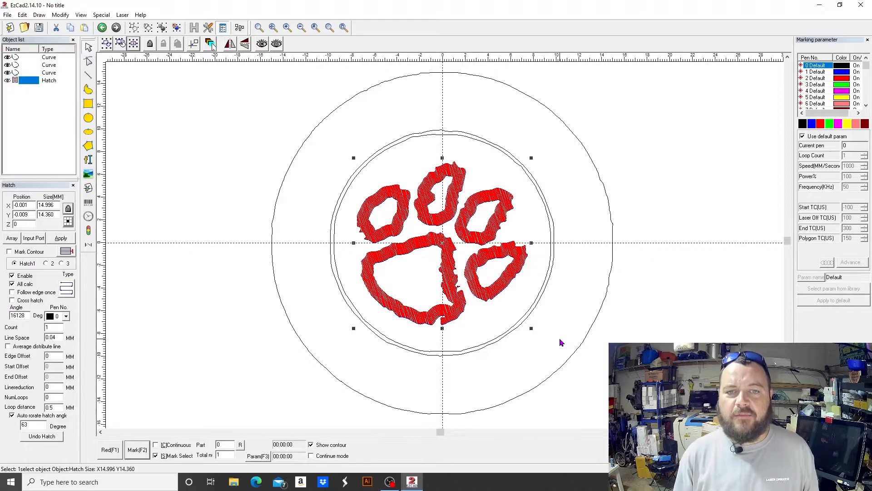
pyautogui.moveTo(455, 254)
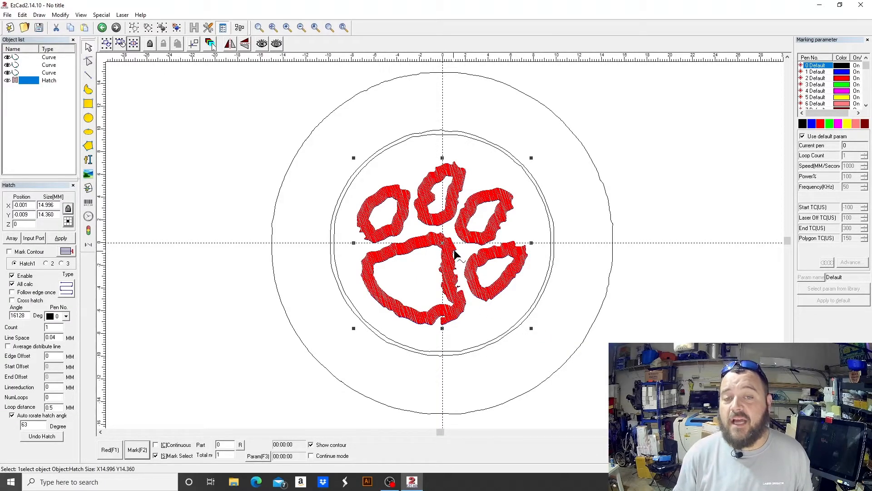